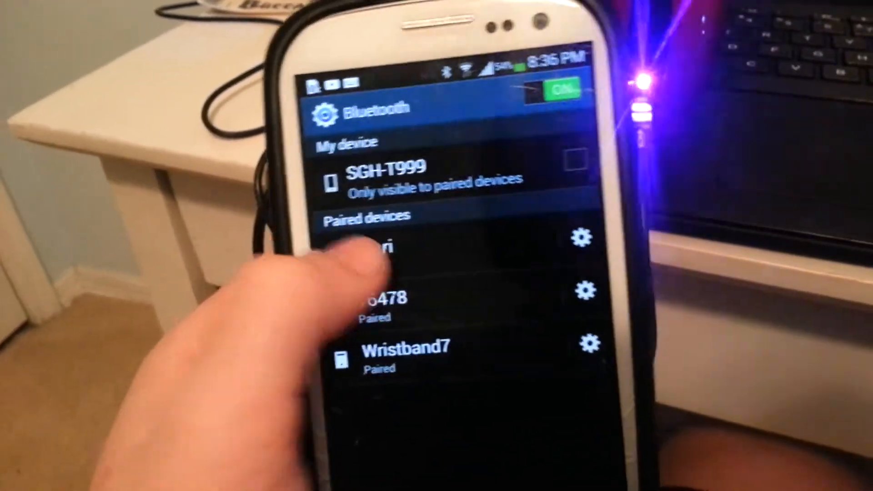
Select the Zimri speaker in the Bluetooth list and accept its pairing request.
click(390, 247)
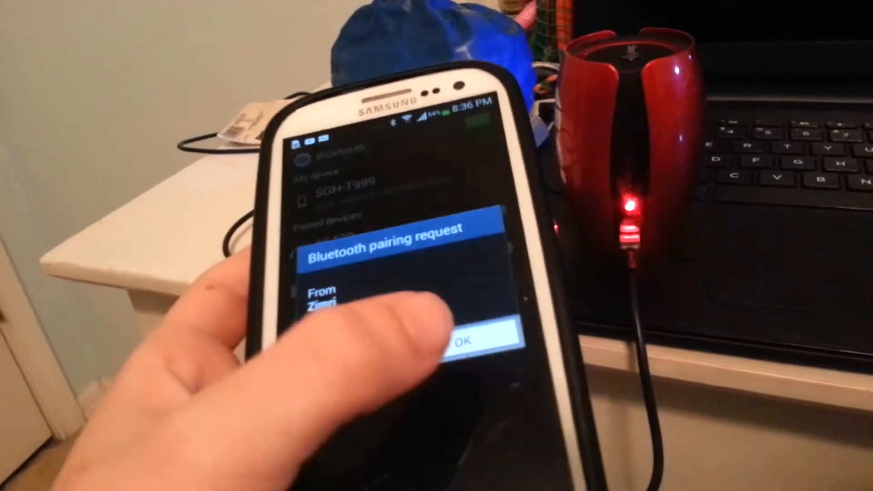
click(464, 340)
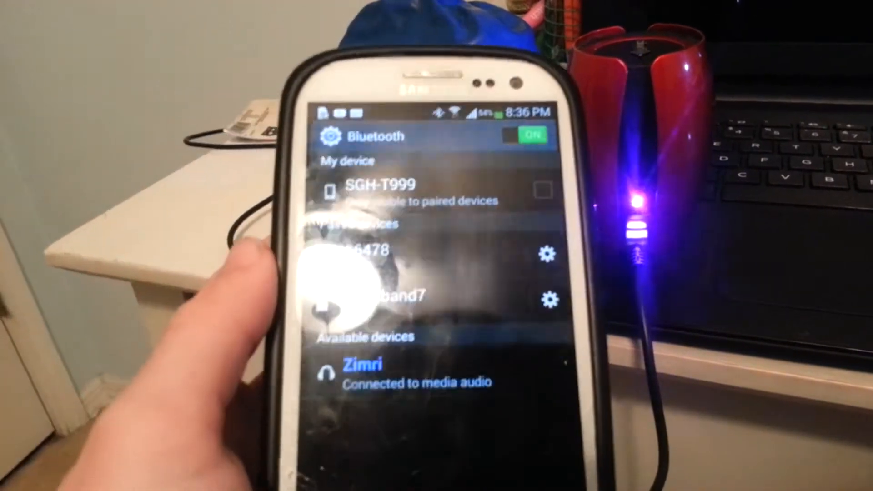